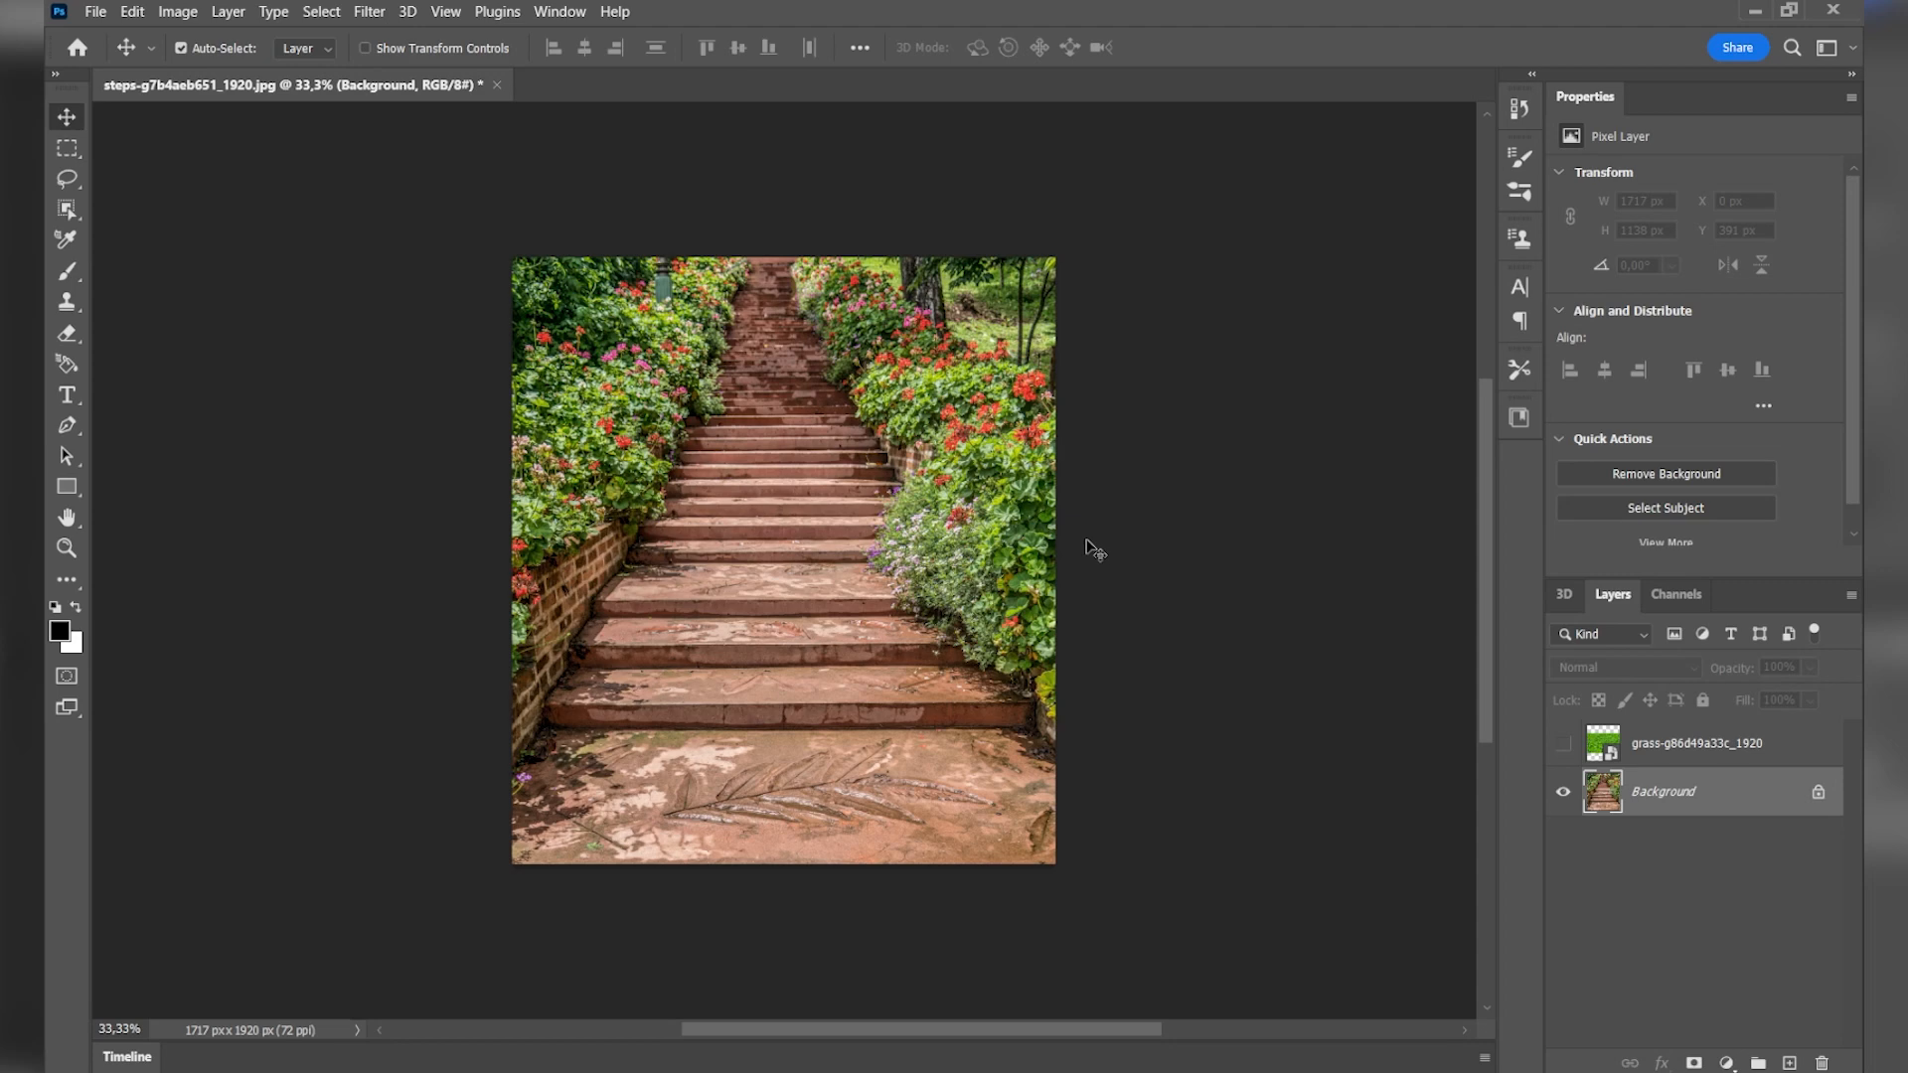
mouse_move(1174, 597)
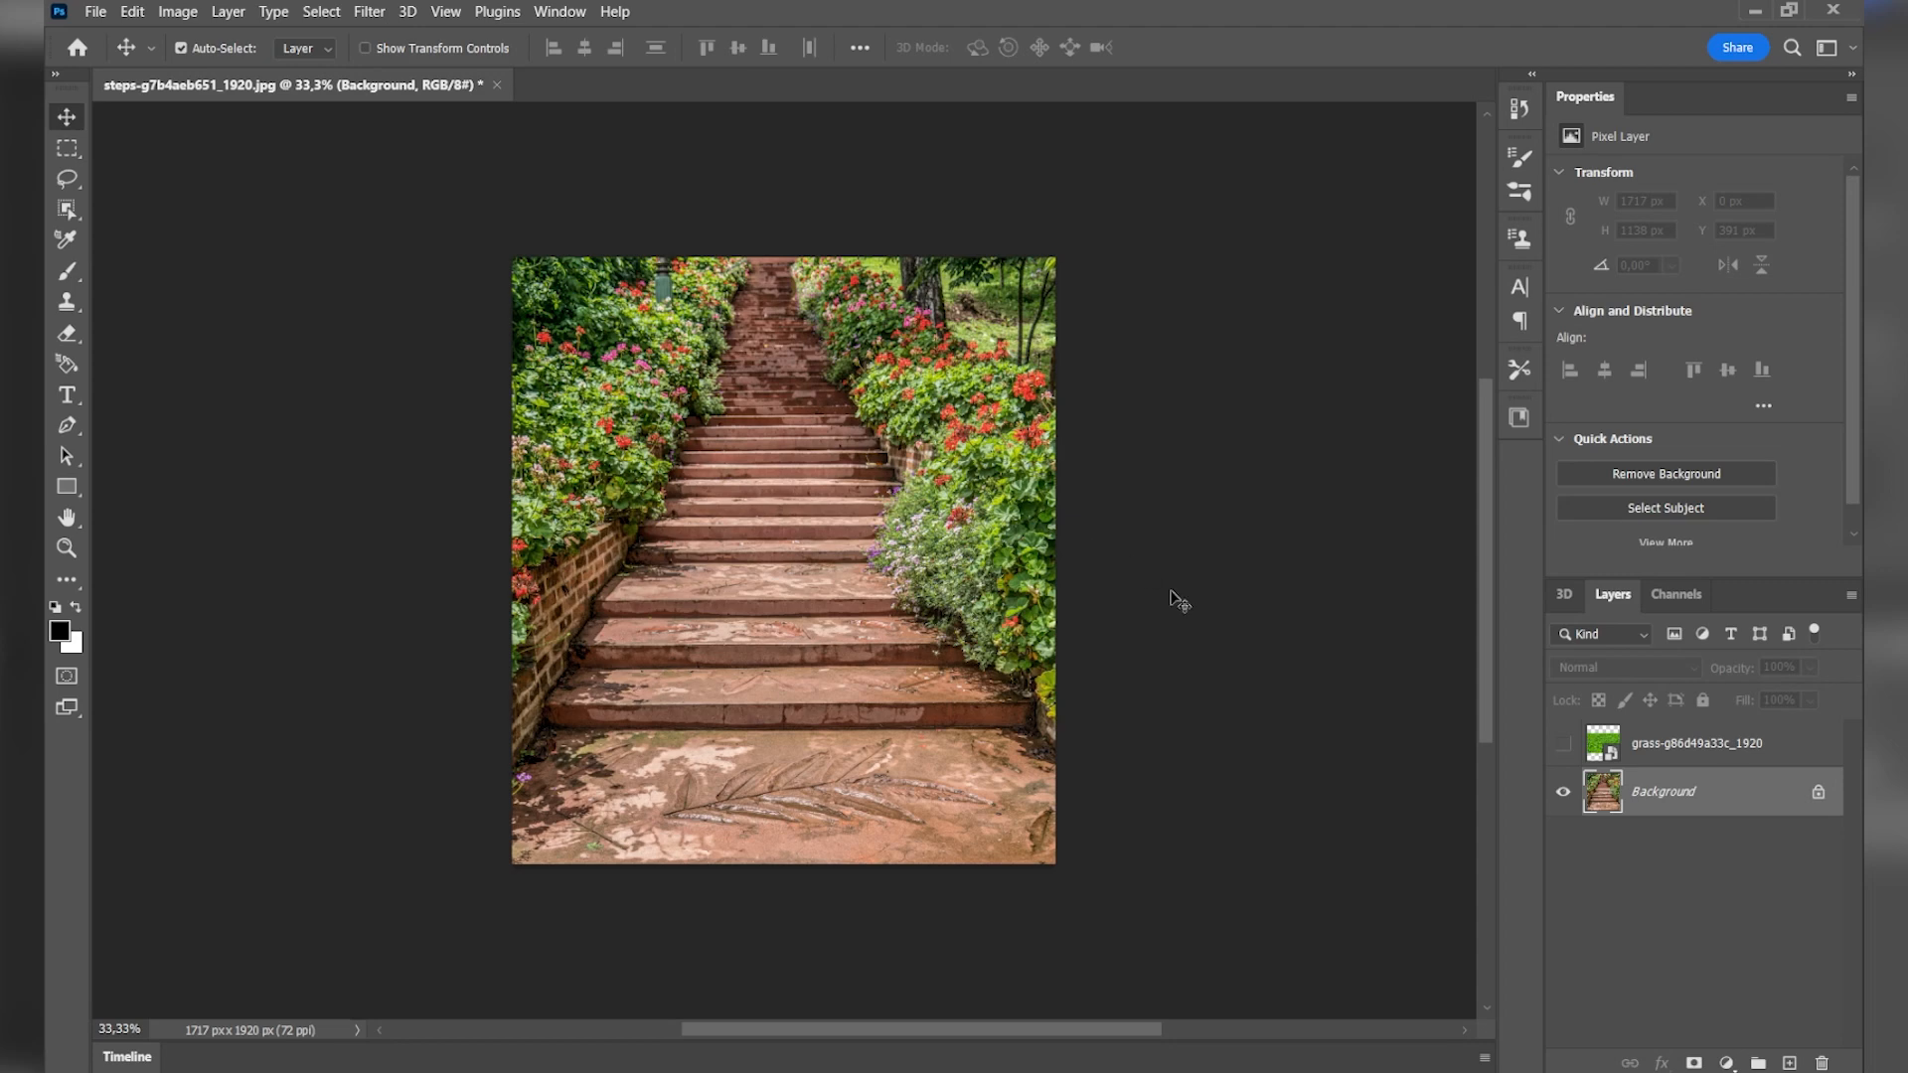
mouse_move(1564, 749)
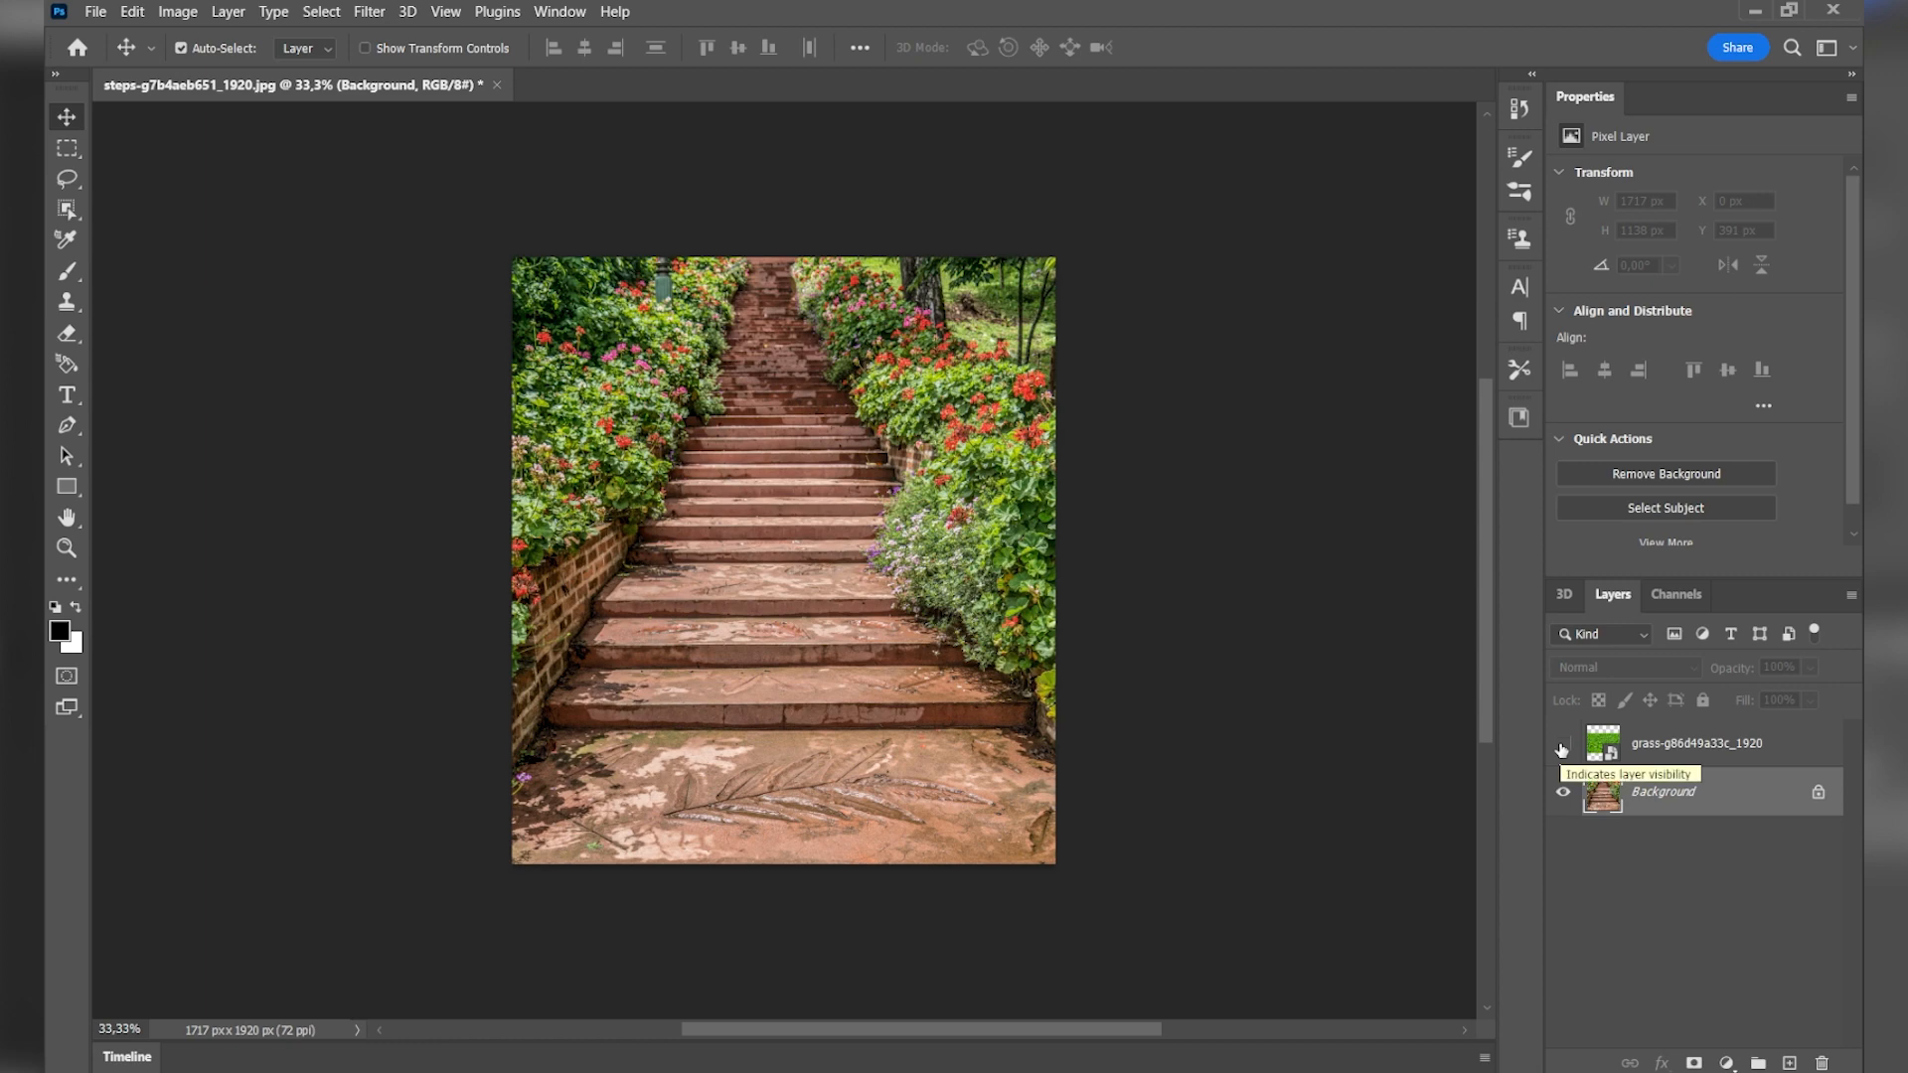
Step: Copy the full grass texture, add empty Layer 1 above it, and re-hide the grass layer
click(1566, 743)
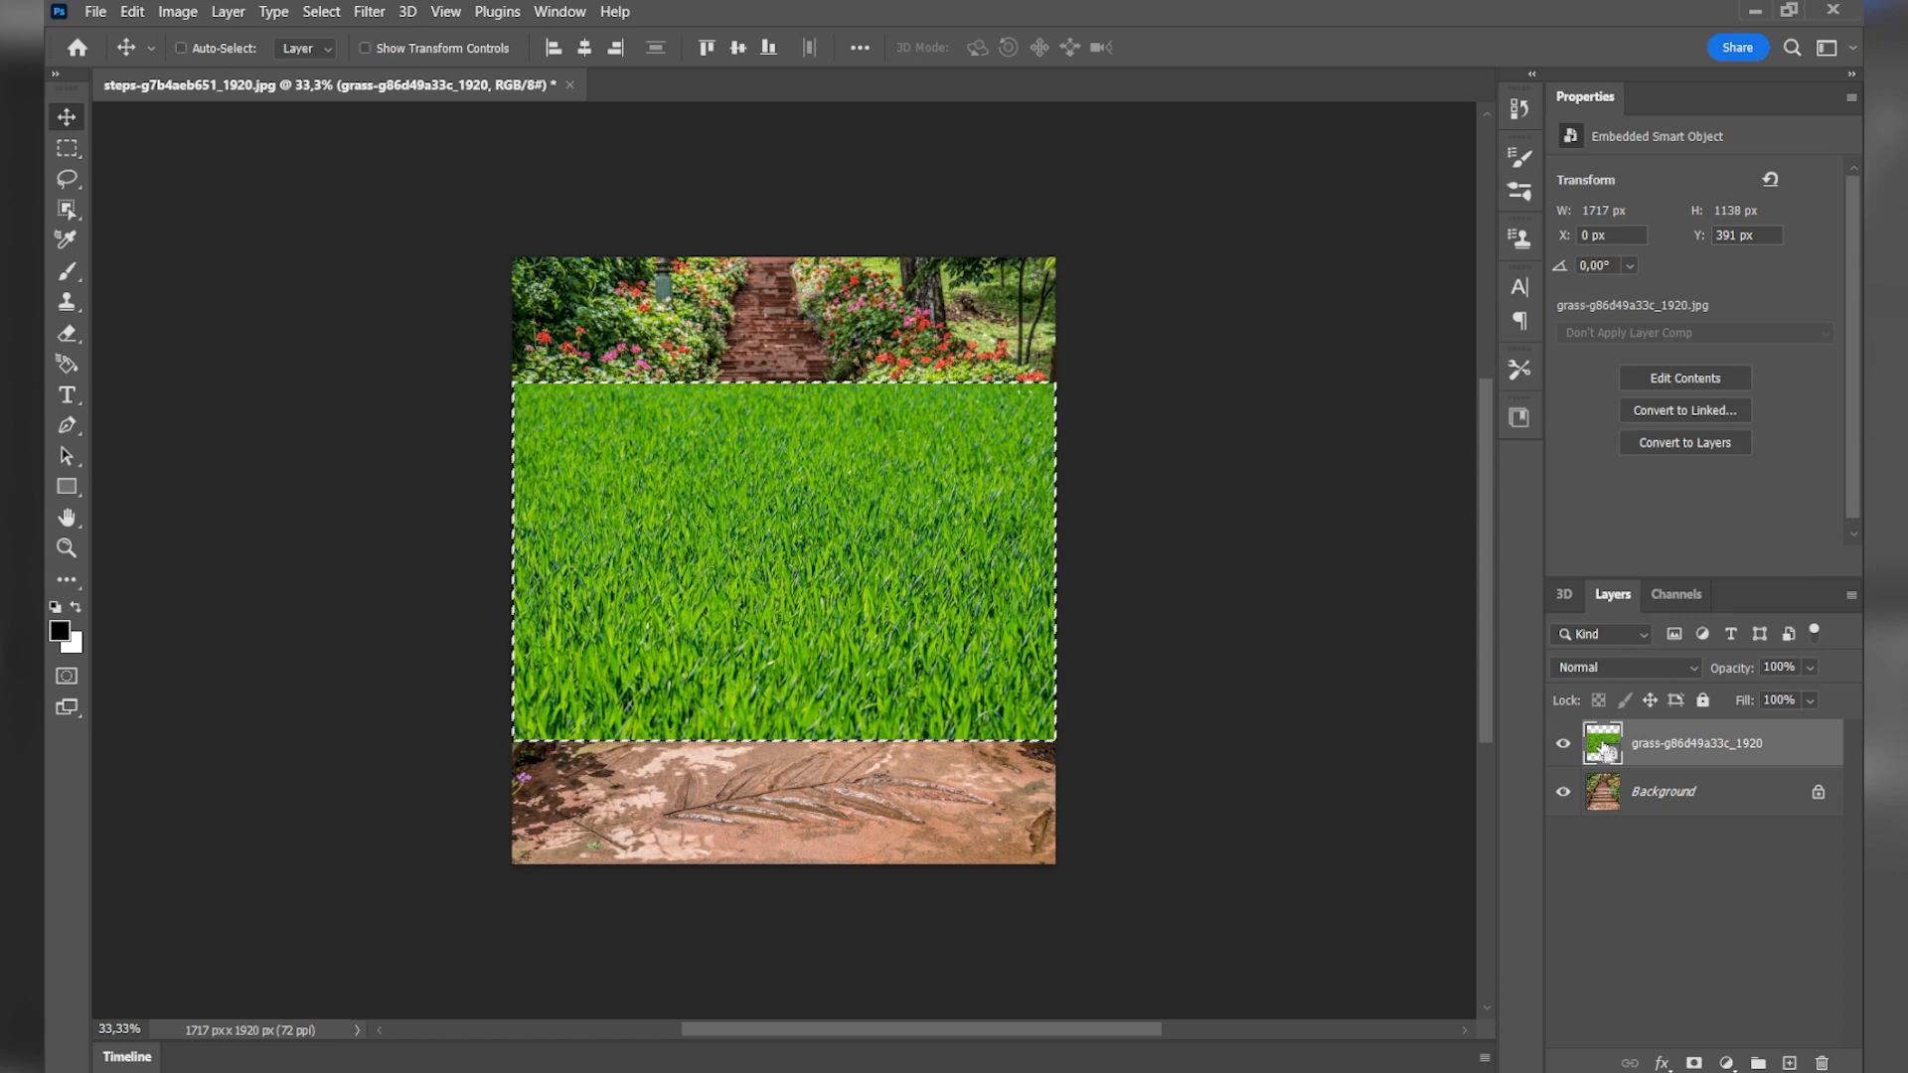
key(ctrl+c)
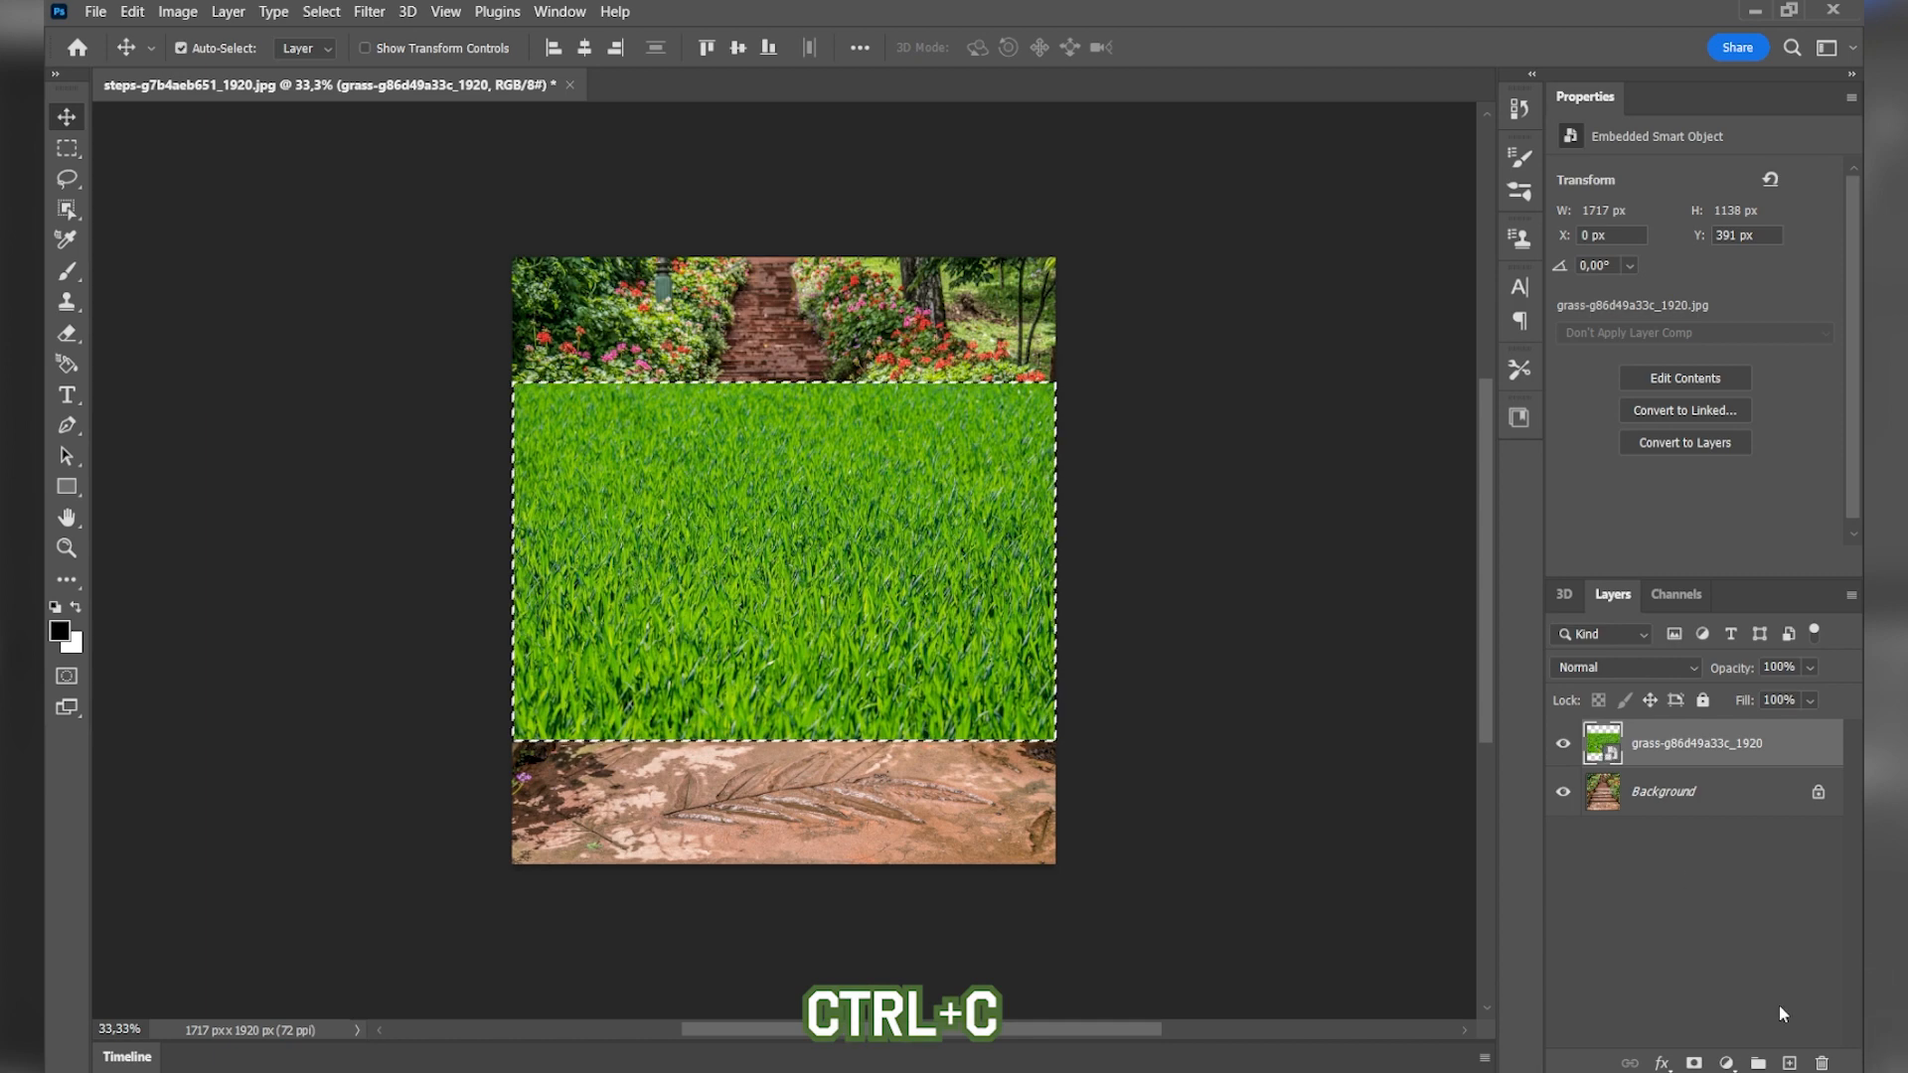
key(ctrl+v)
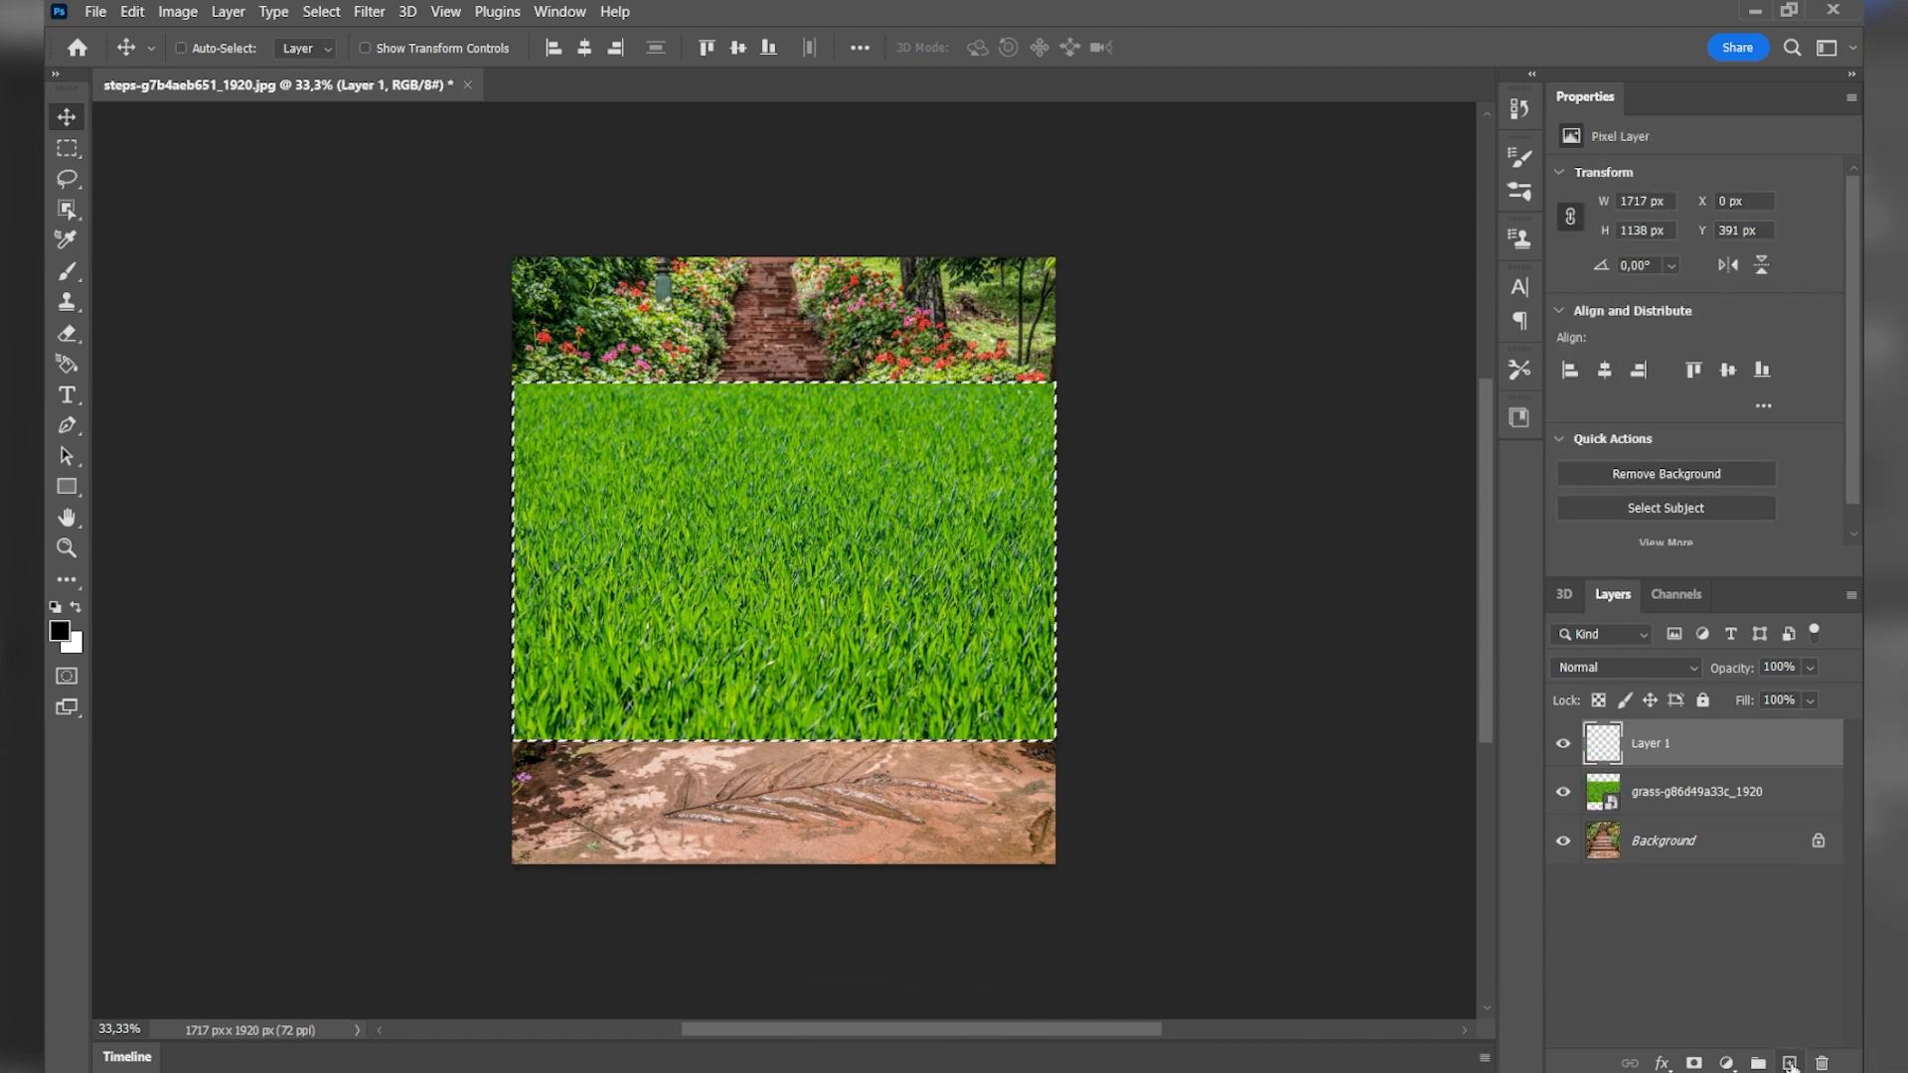
click(1564, 802)
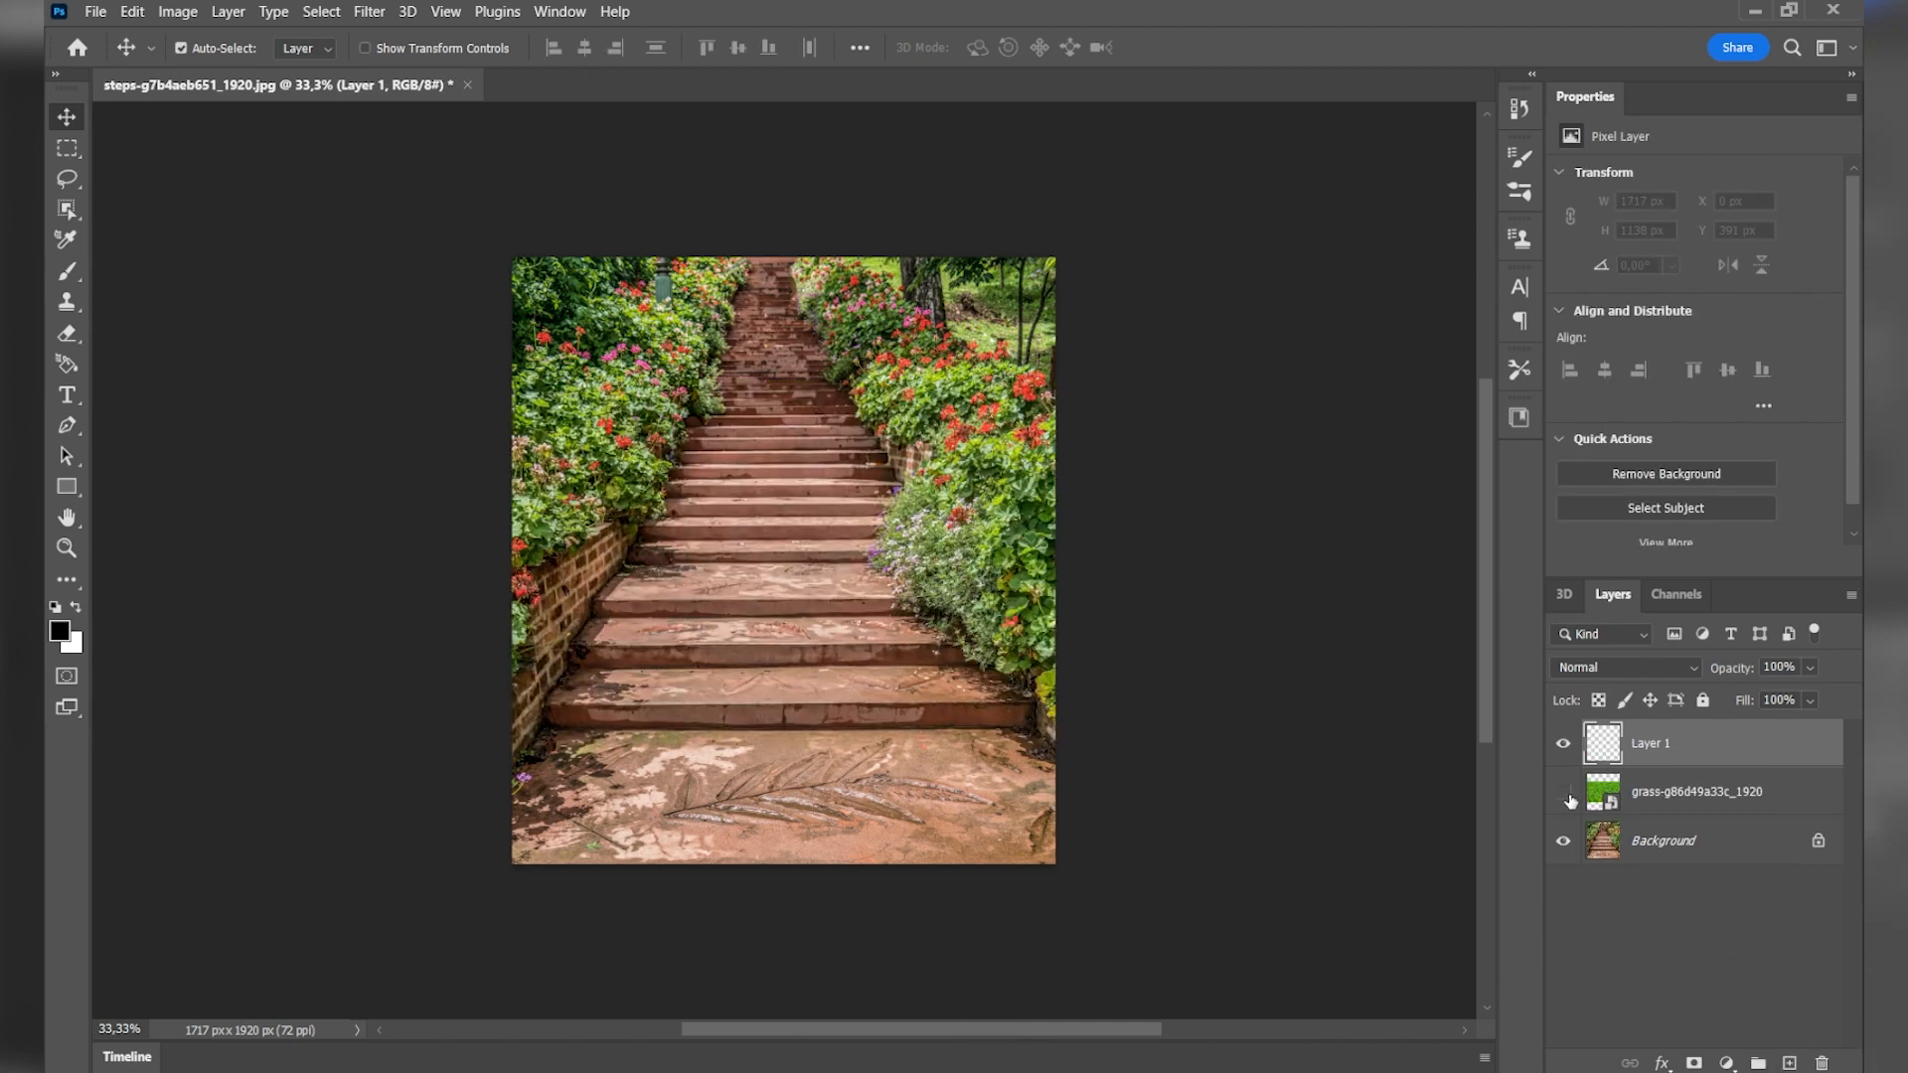
click(368, 10)
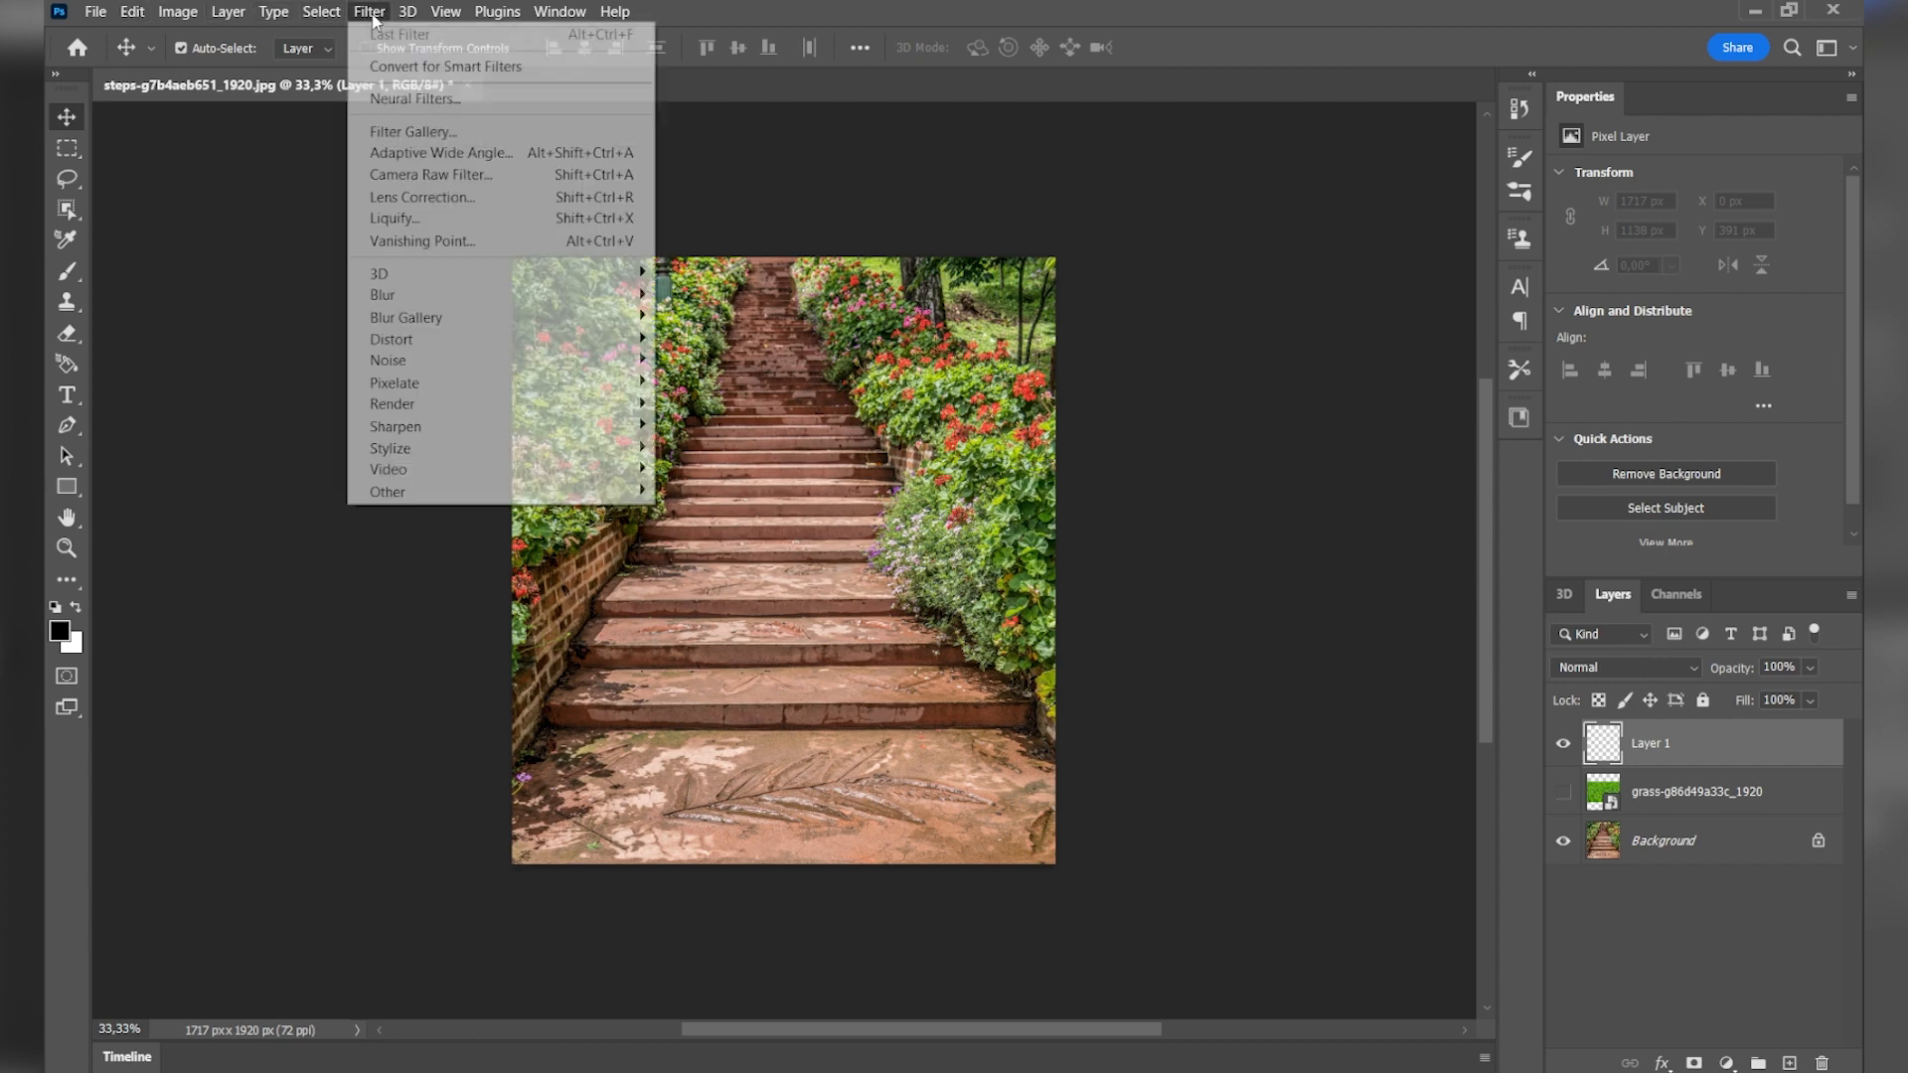
Step: Launch Vanishing Point and start a perspective plane at the lower steps' first corner
click(422, 239)
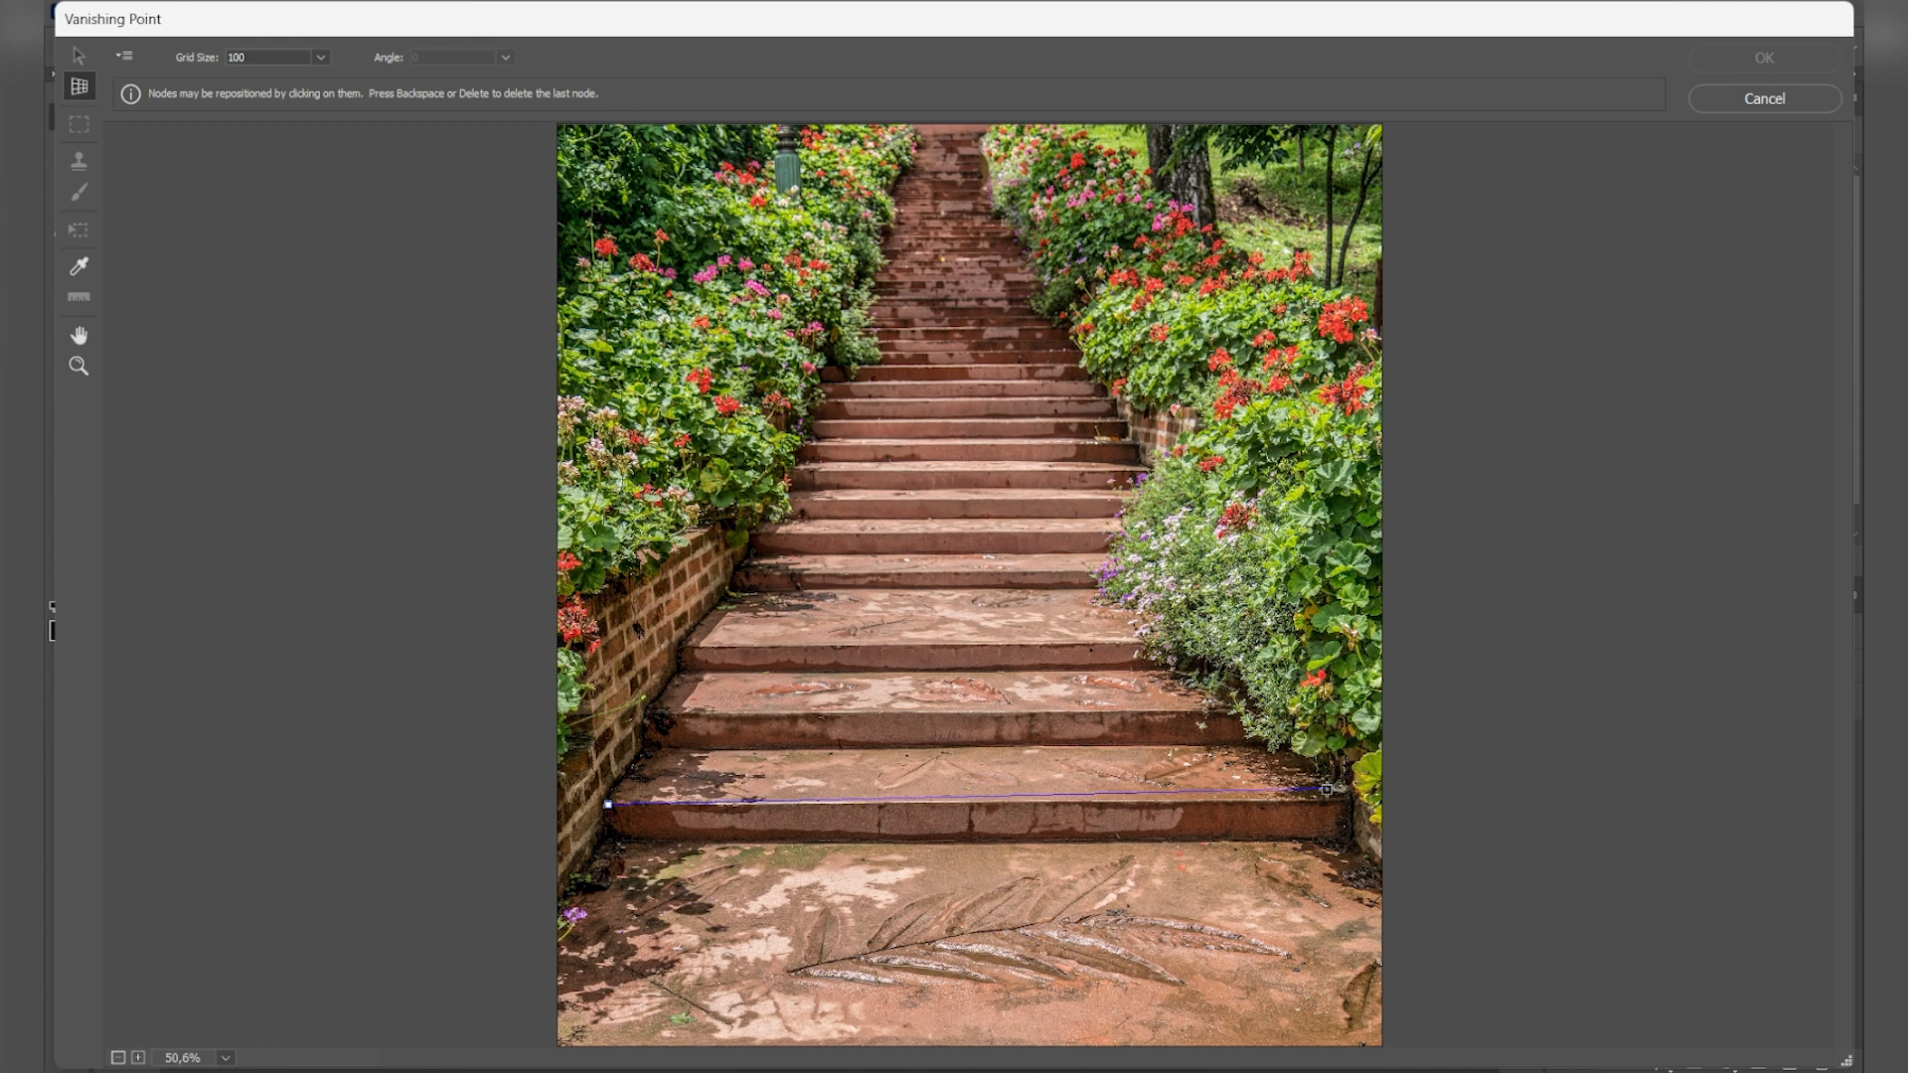
click(1325, 788)
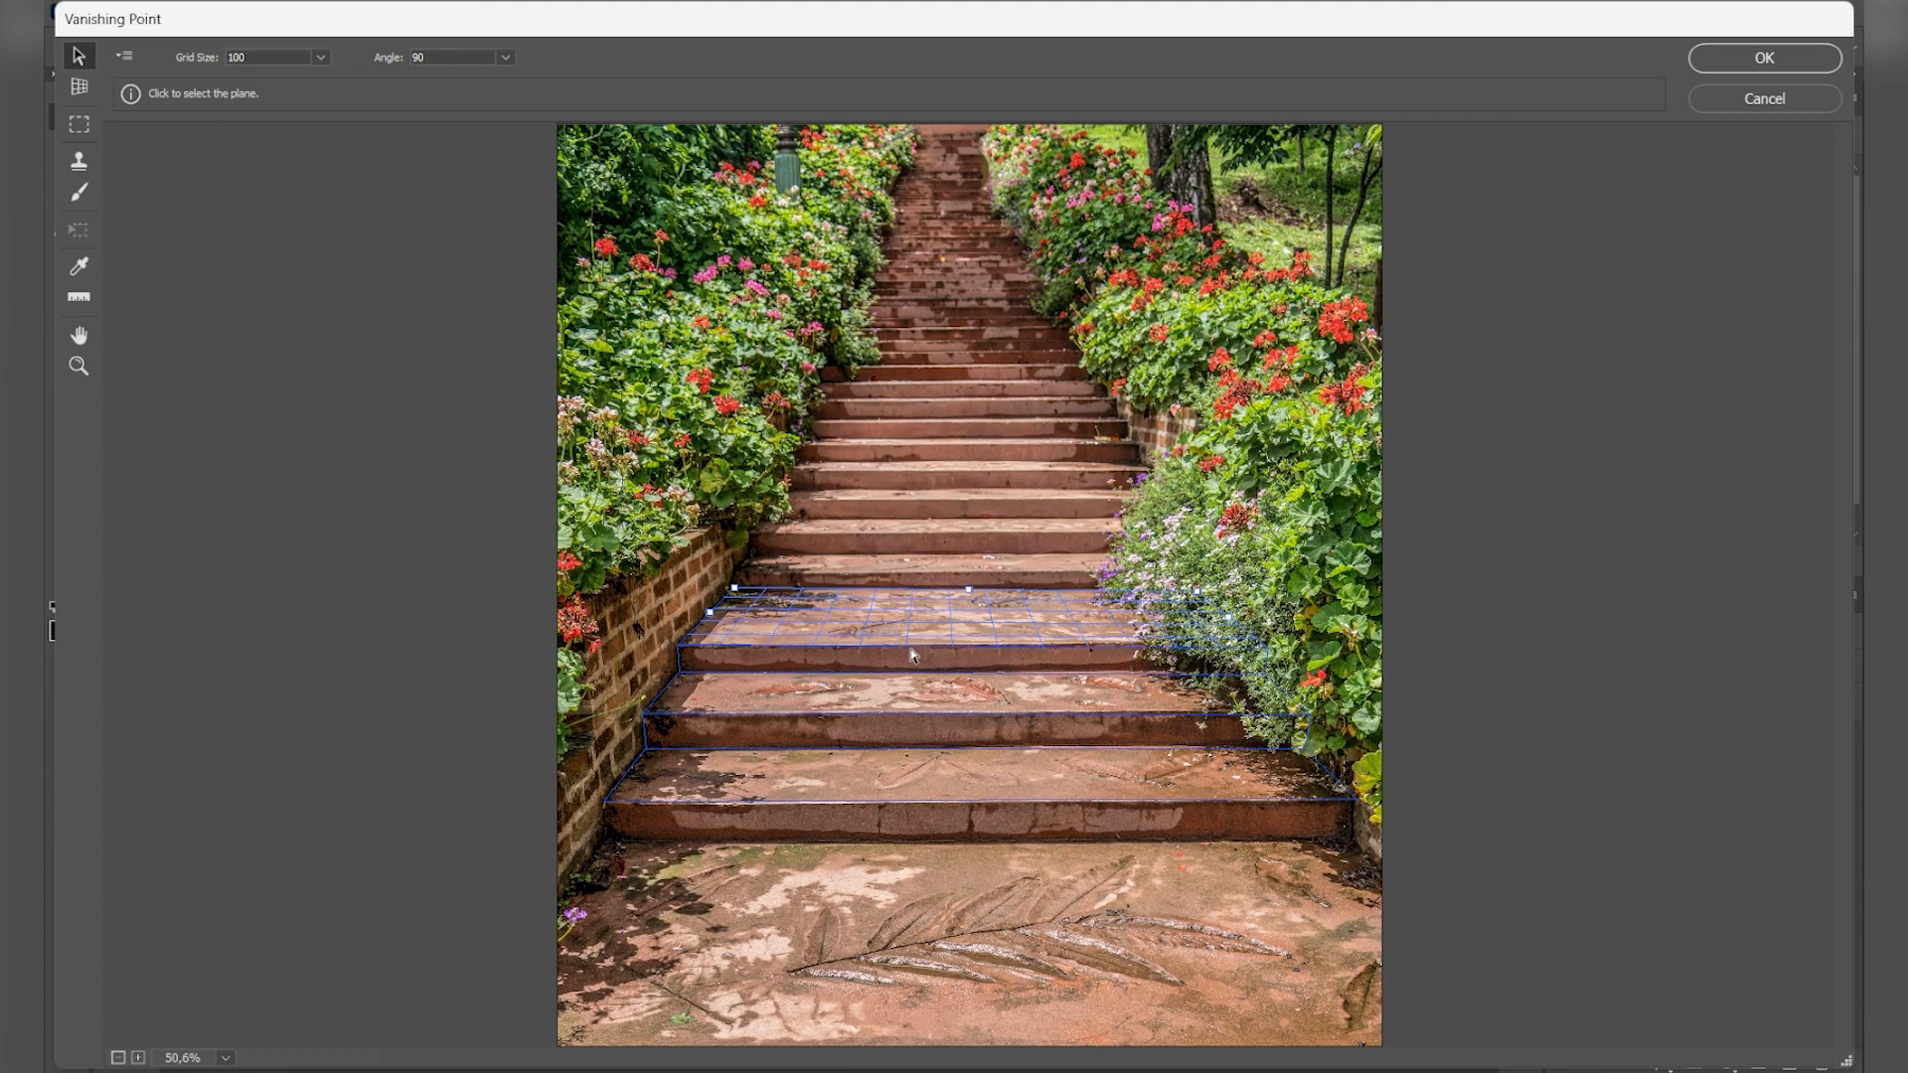
Step: Paste the grass into the steps' perspective plane and set Layer 1 to Overlay
key(ctrl+v)
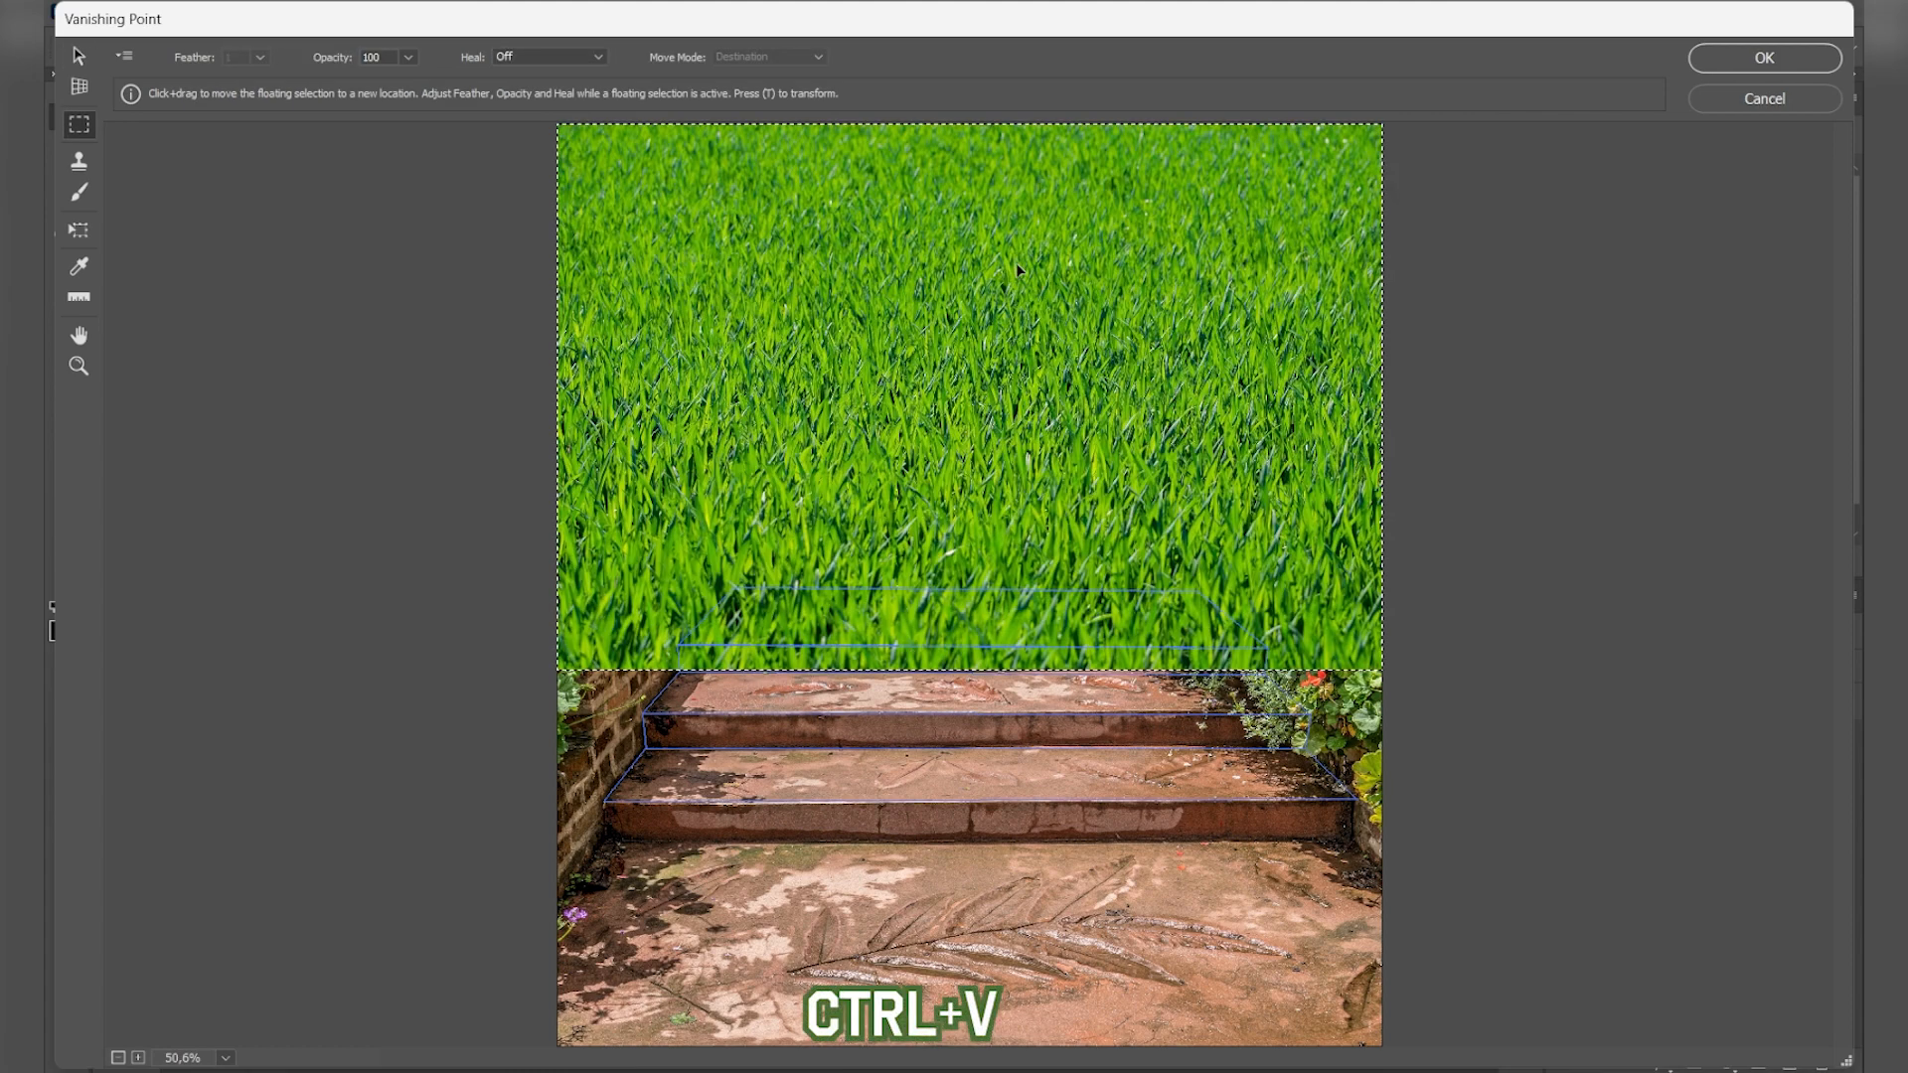
mouse_move(1025, 428)
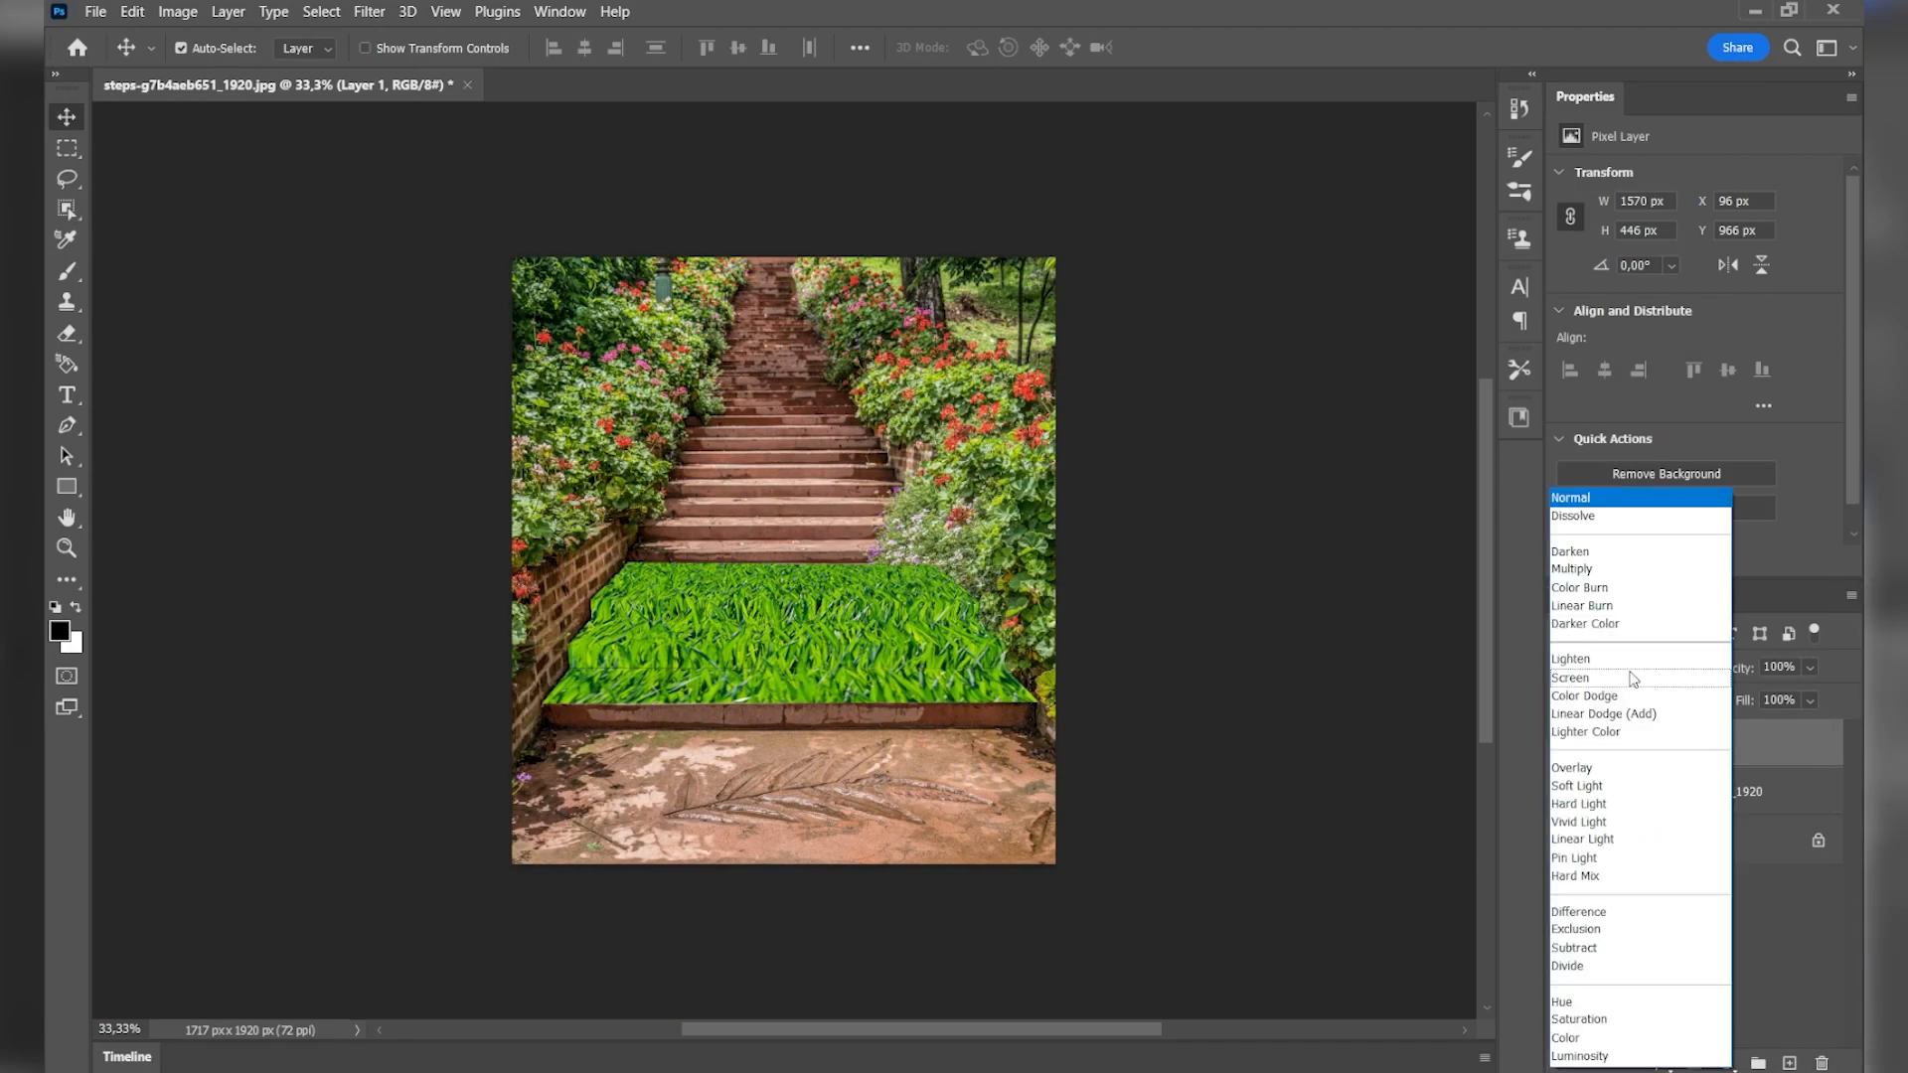
click(1573, 768)
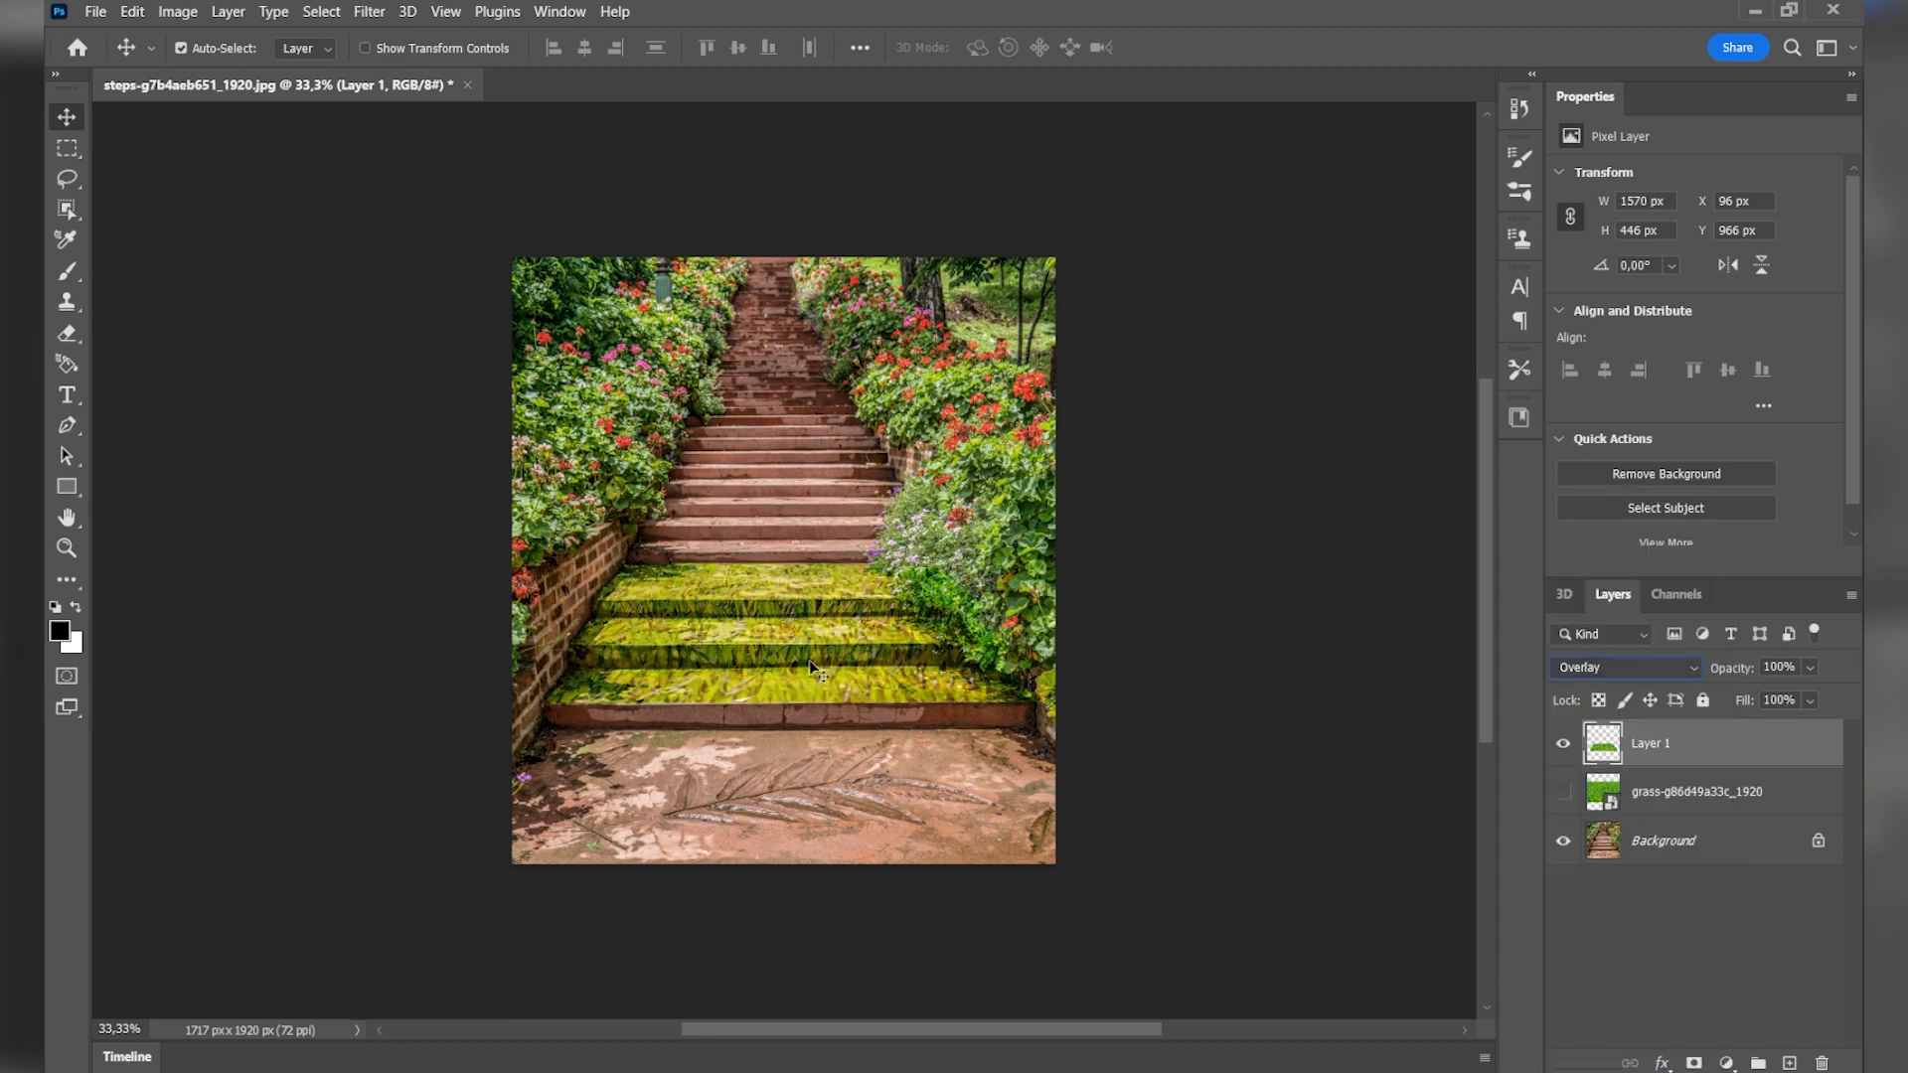
mouse_move(645, 611)
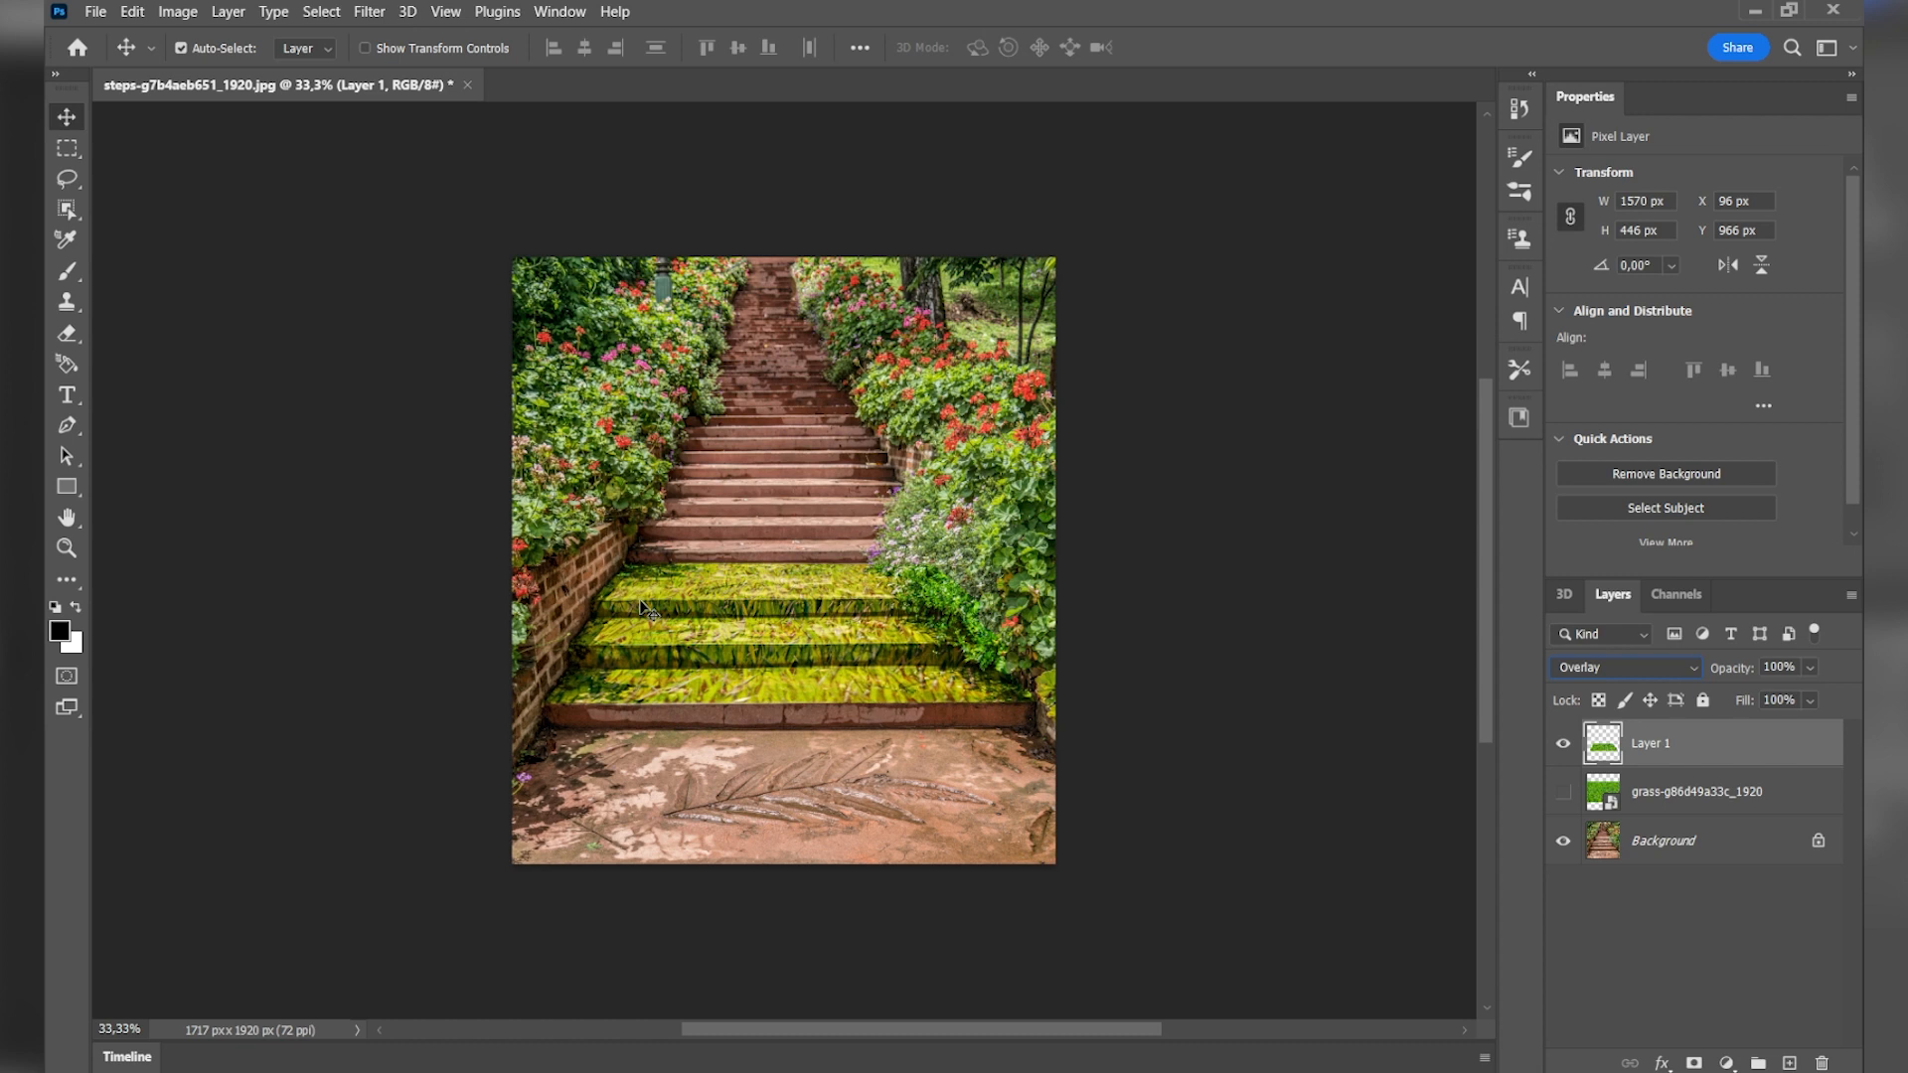
mouse_move(693, 573)
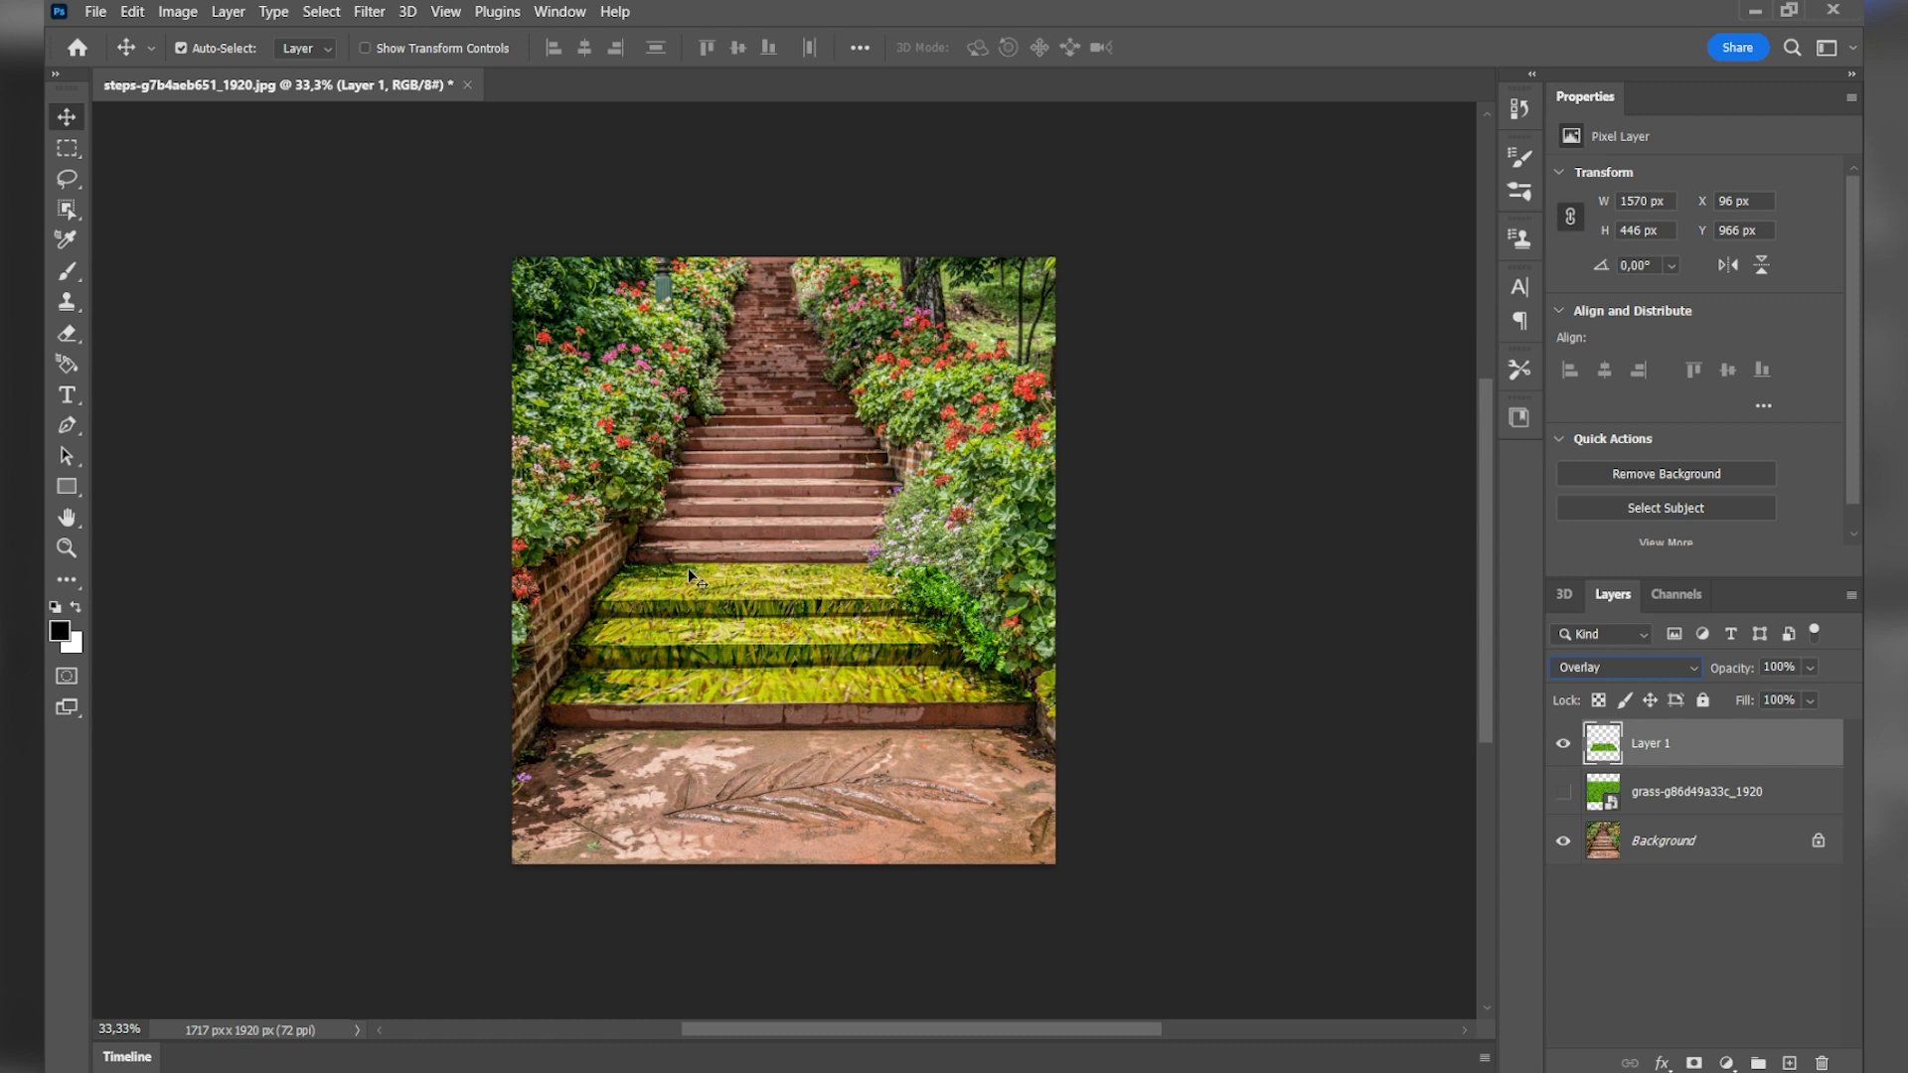
mouse_move(776, 788)
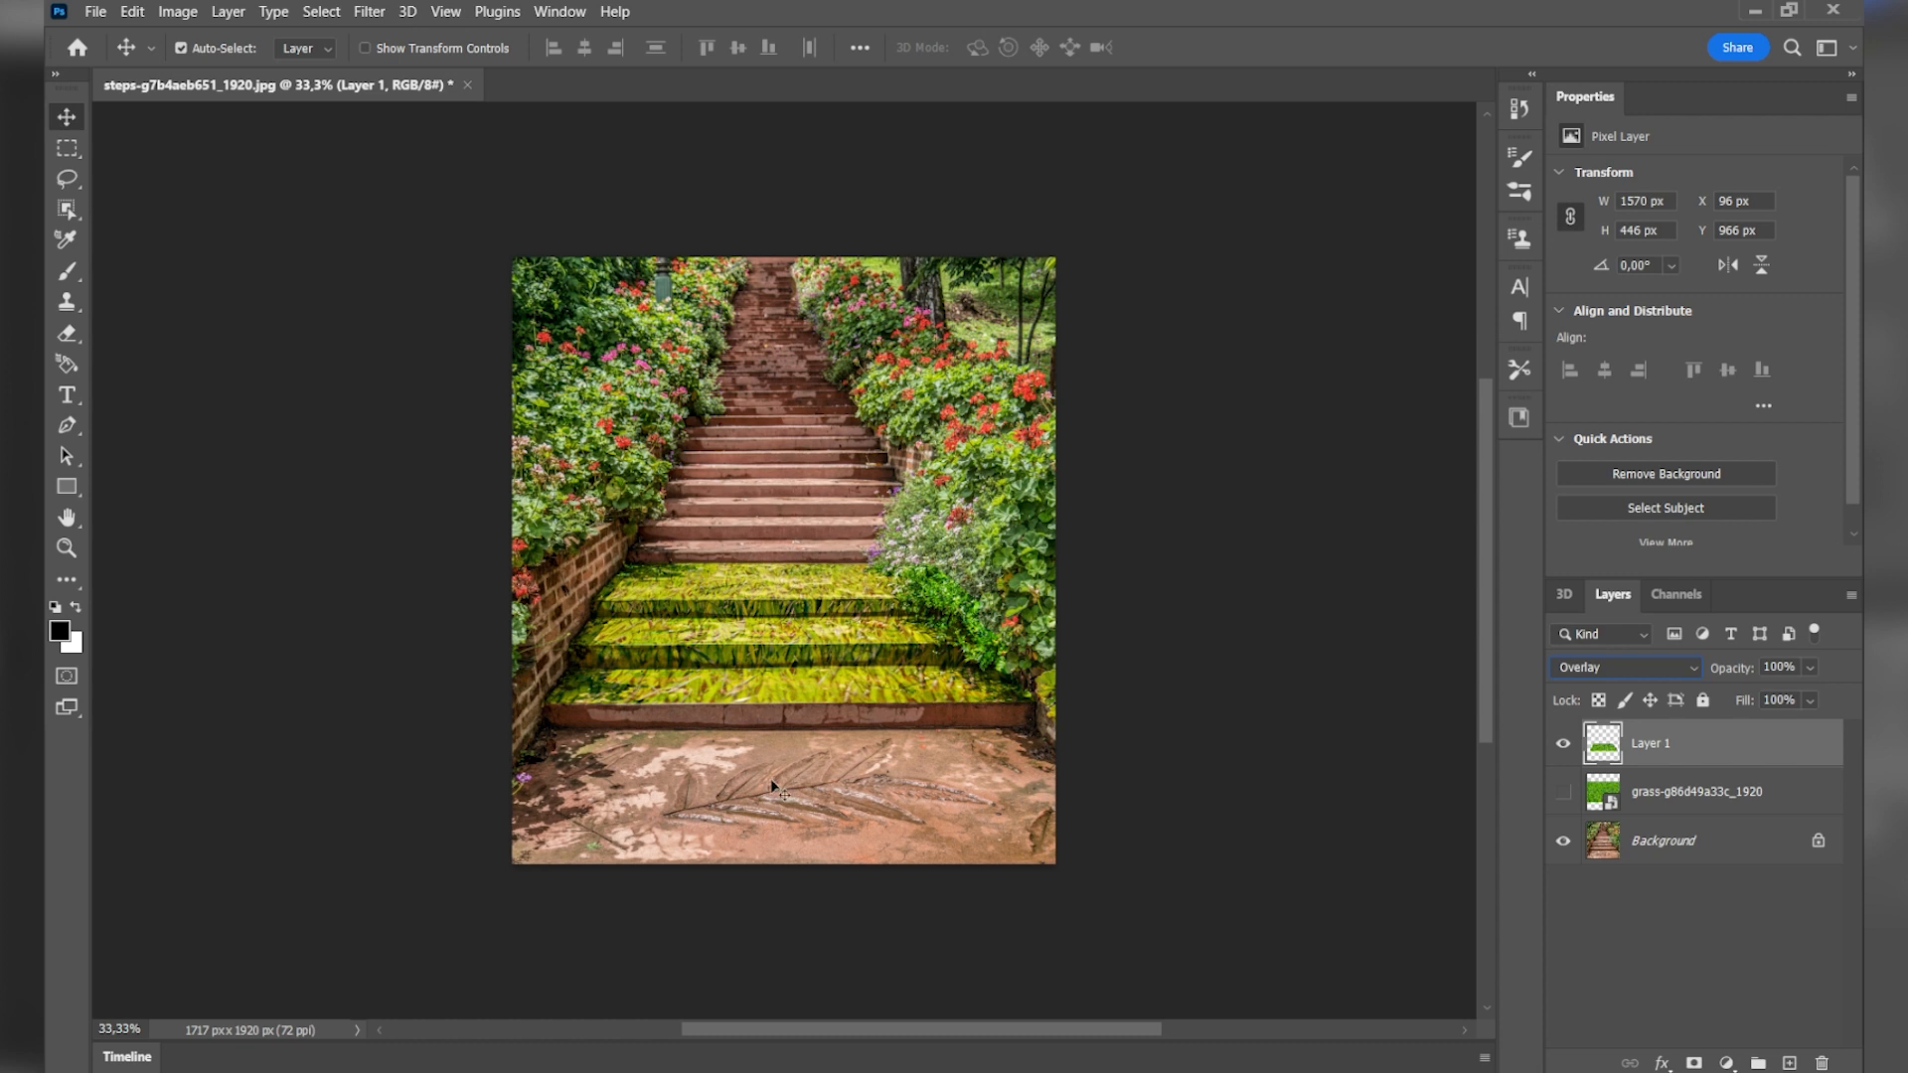